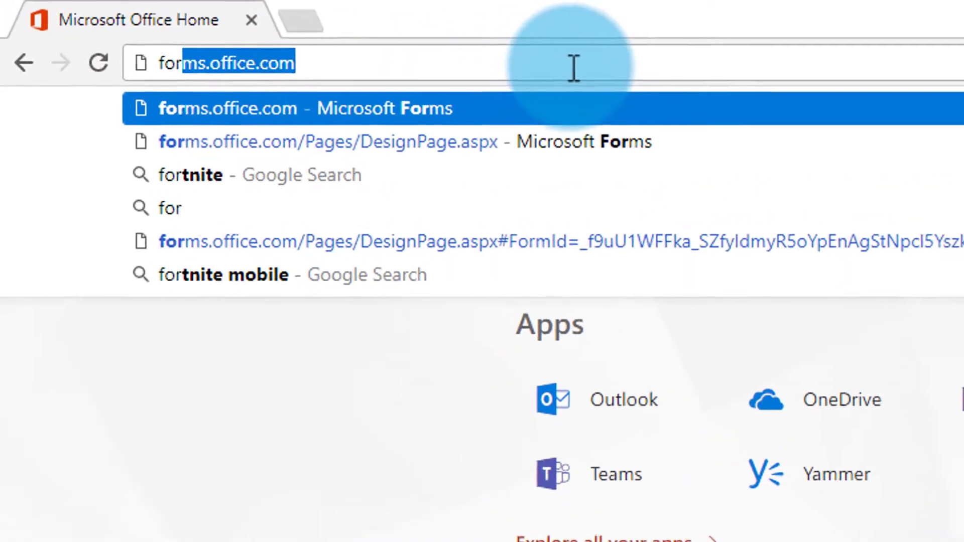
- Start a new blank form in Microsoft Forms titled 'Team Building'
{"action": "type", "text": "ms"}
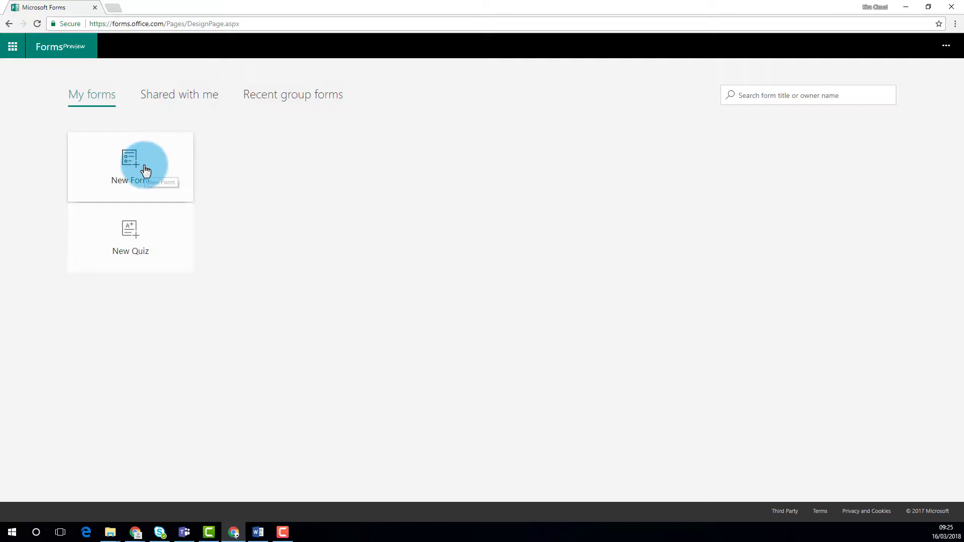
{"action": "left_click", "coordinate": [130, 166]}
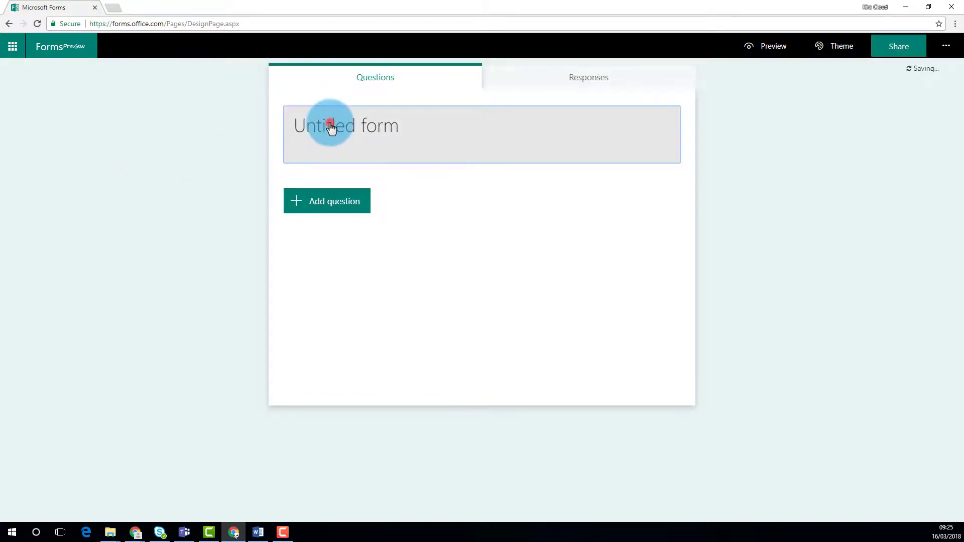
{"action": "type", "text": "Team Building"}
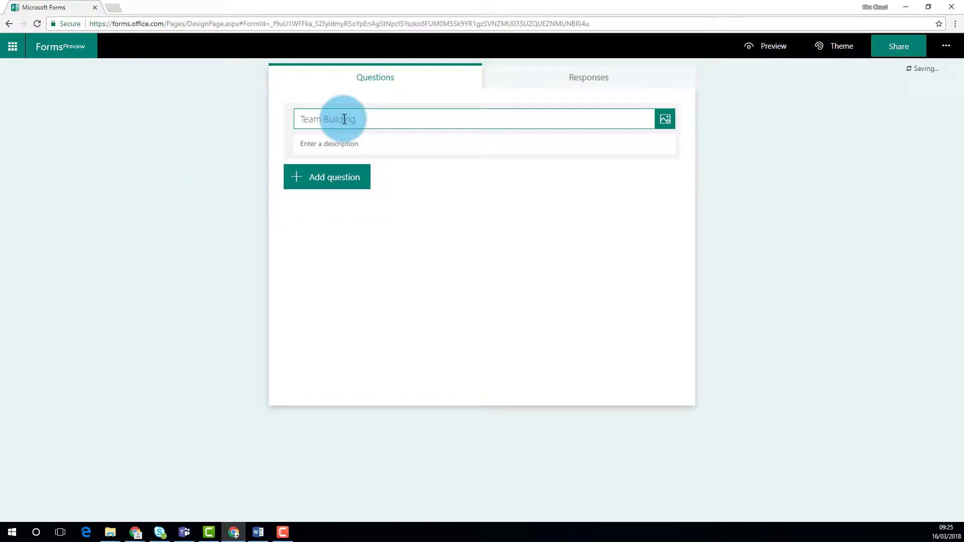
- Add two Choice questions asking for available dates and city location
{"action": "left_click", "coordinate": [326, 176]}
{"action": "type", "text": "03/02/18"}
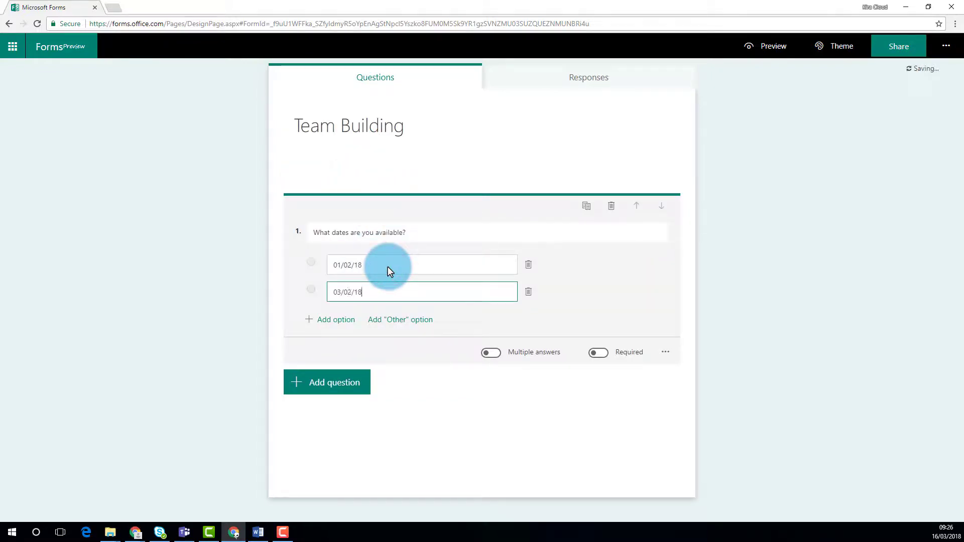
{"action": "left_click", "coordinate": [326, 382]}
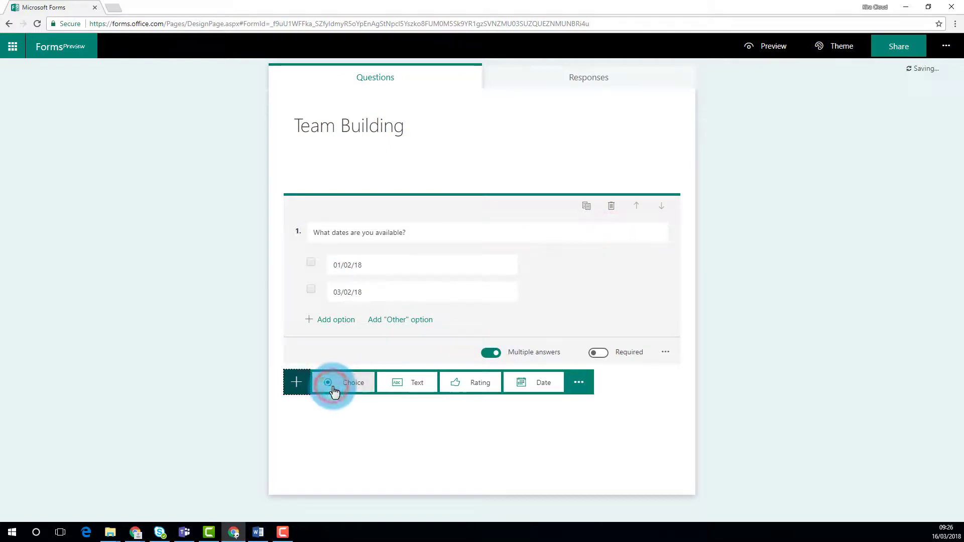
{"action": "left_click", "coordinate": [343, 382]}
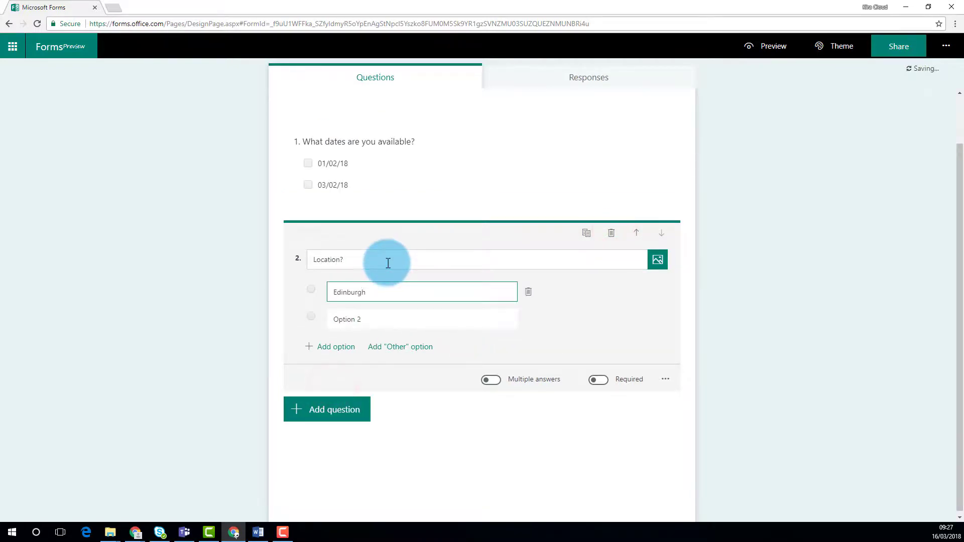
{"action": "left_click", "coordinate": [491, 379]}
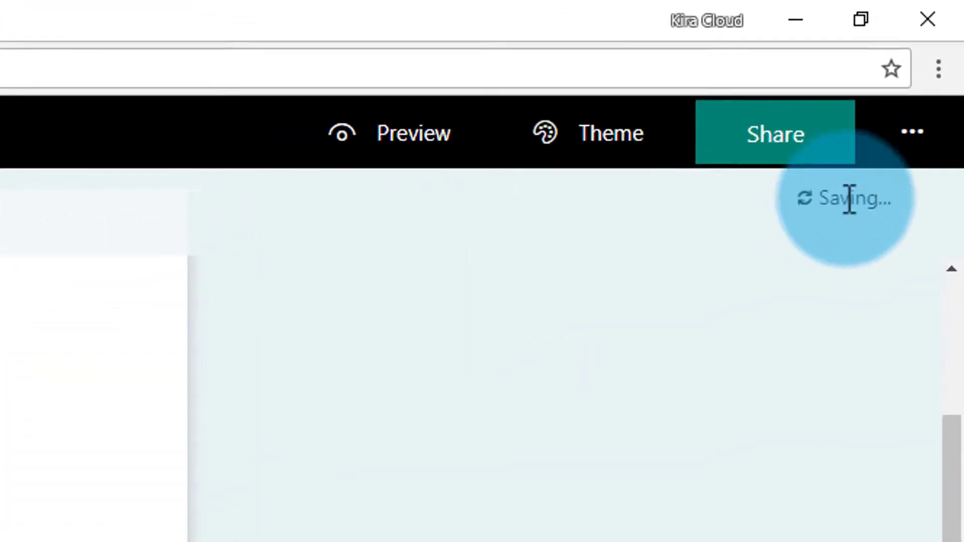
- Copy the form's response link from the Share options
{"action": "left_click", "coordinate": [774, 134]}
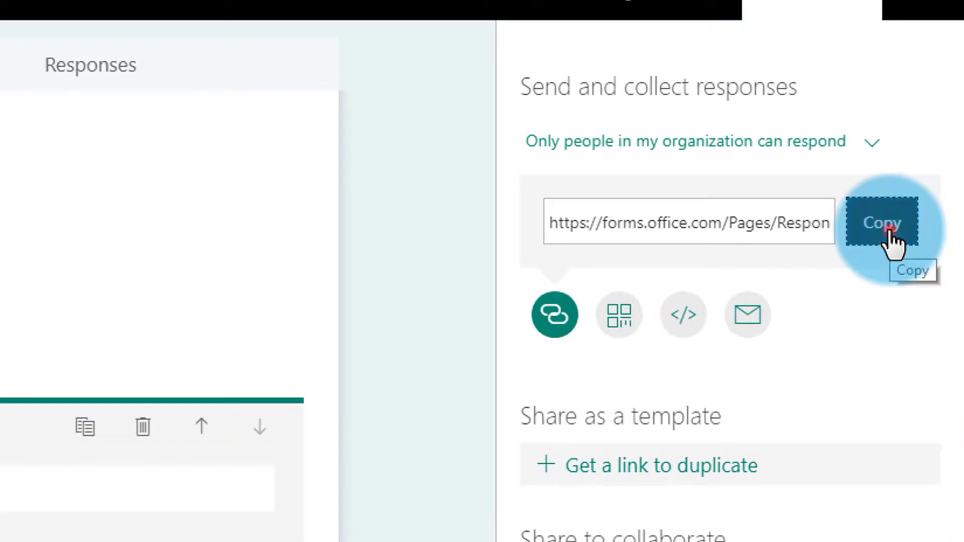
{"action": "left_click", "coordinate": [882, 223]}
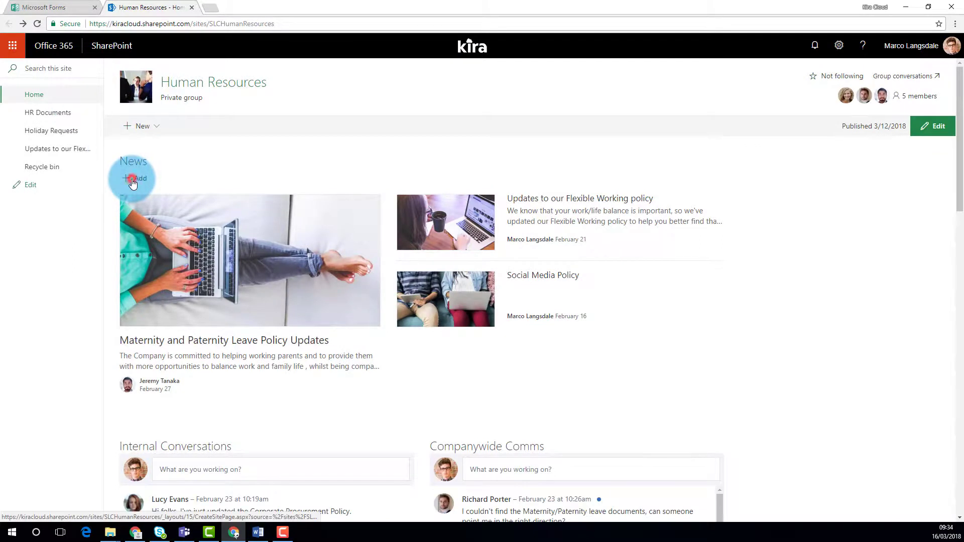
- Create a 'Team Building - Availability' news post with an uploaded header photo
{"action": "left_click", "coordinate": [132, 182]}
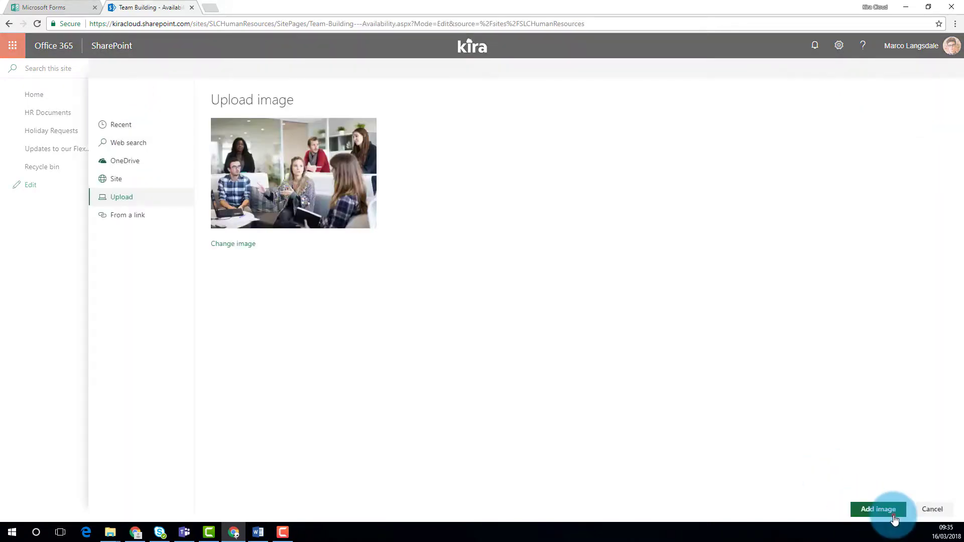
{"action": "left_click", "coordinate": [878, 509]}
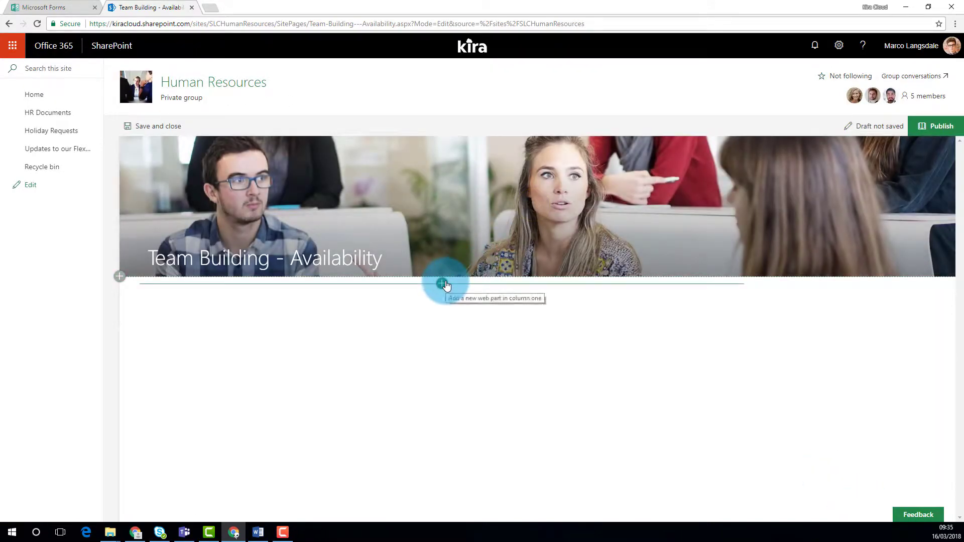
{"action": "left_click", "coordinate": [442, 276]}
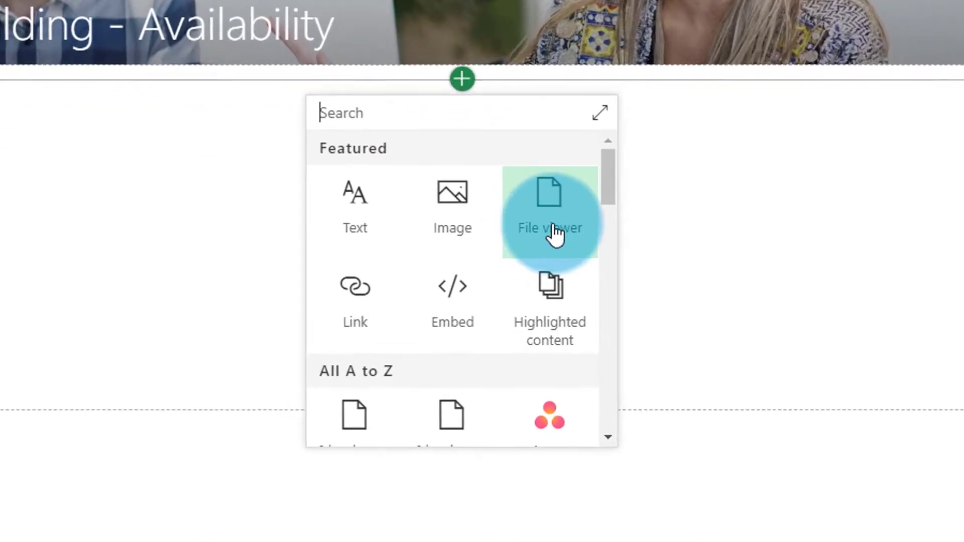
- Embed the Team Building form via a Microsoft Forms web part using the copied address
{"action": "scroll", "scroll_direction": "down", "scroll_amount": 3}
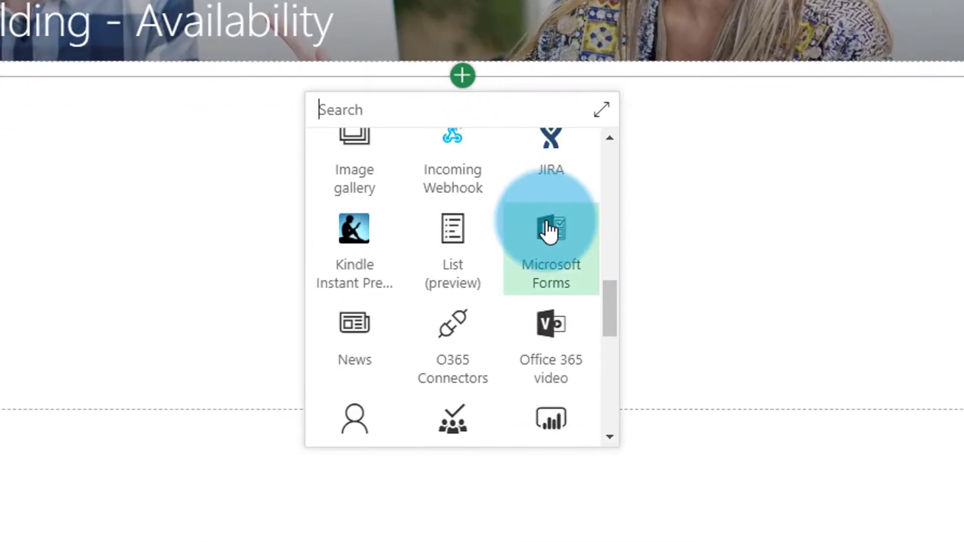
{"action": "mouse_move", "coordinate": [551, 258]}
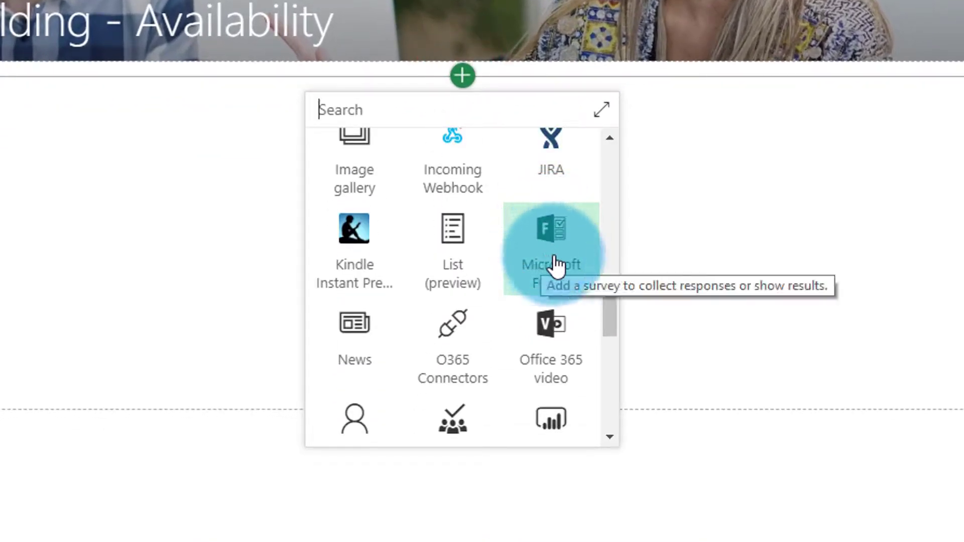
{"action": "left_click", "coordinate": [550, 246]}
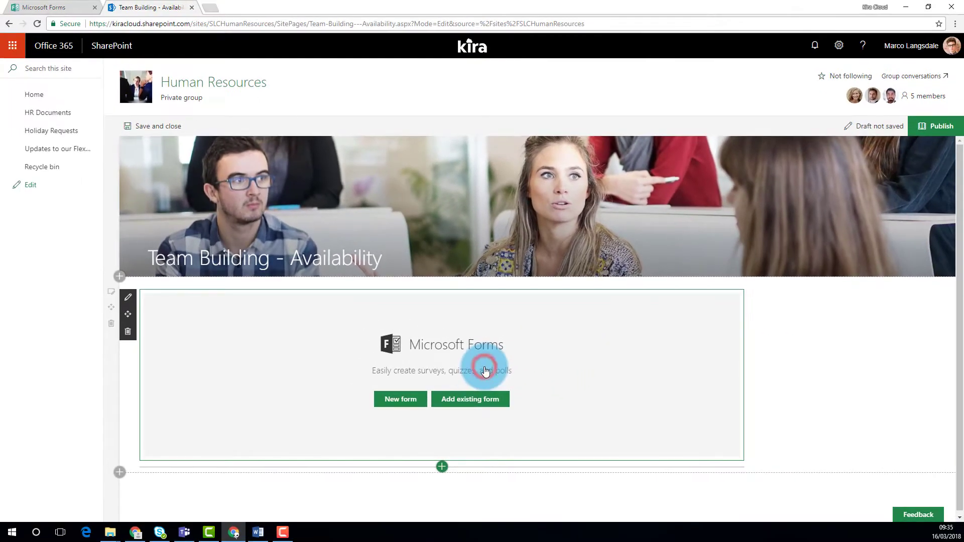
{"action": "left_click", "coordinate": [470, 399]}
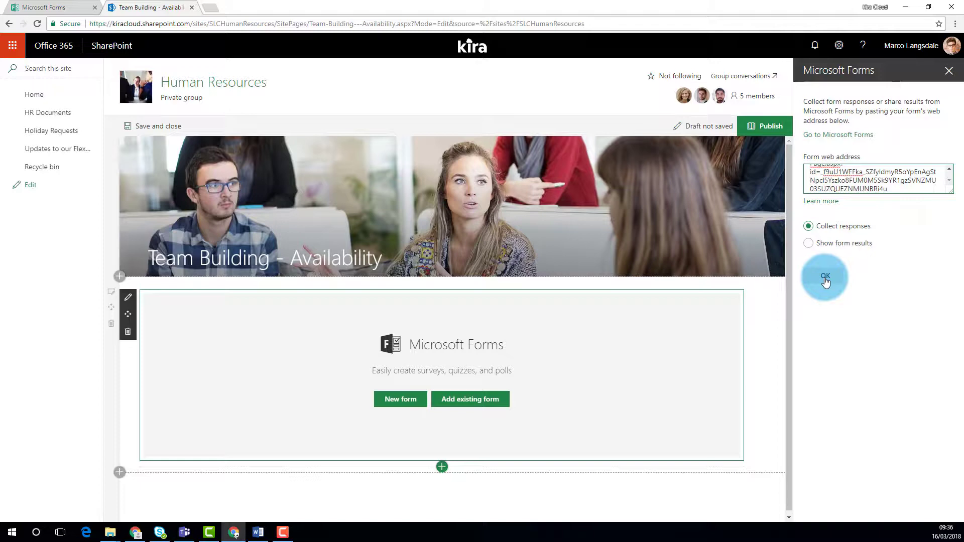
{"action": "left_click", "coordinate": [825, 275]}
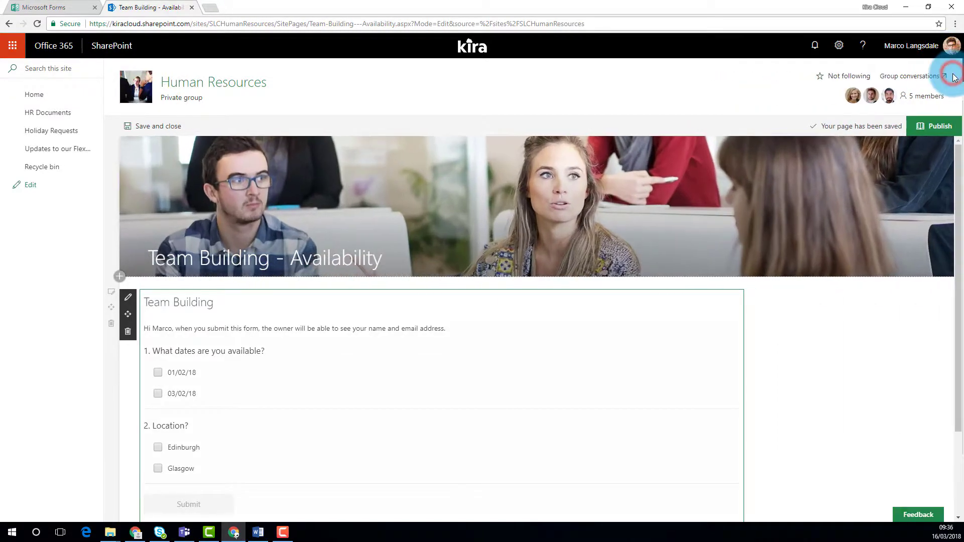
- Publish the Team Building - Availability news page
{"action": "scroll", "scroll_direction": "down", "scroll_amount": 3}
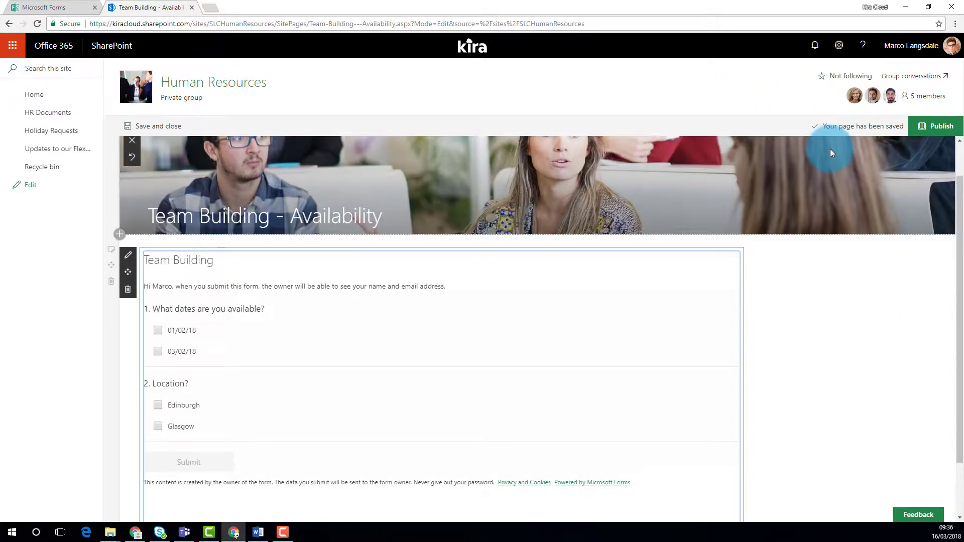
{"action": "scroll", "scroll_direction": "down", "scroll_amount": 3}
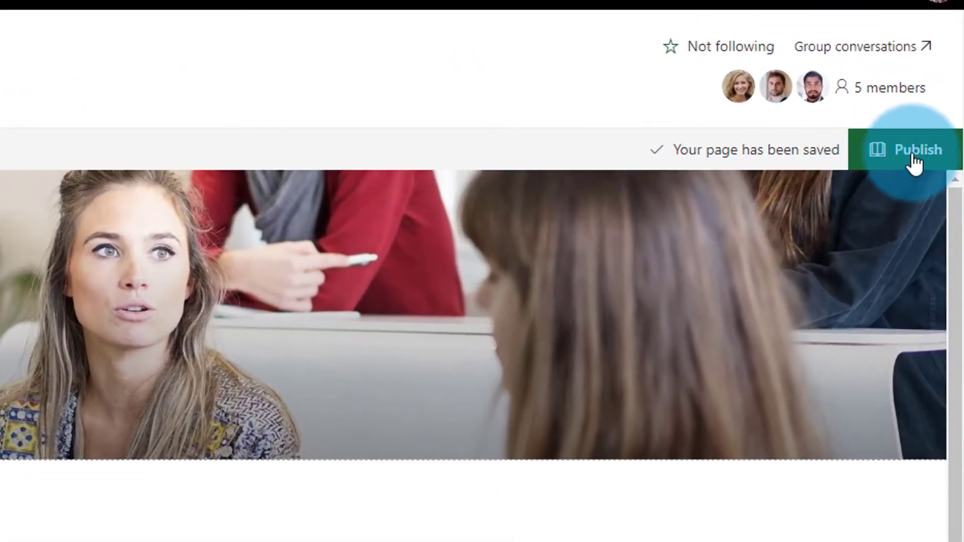
{"action": "left_click", "coordinate": [916, 150]}
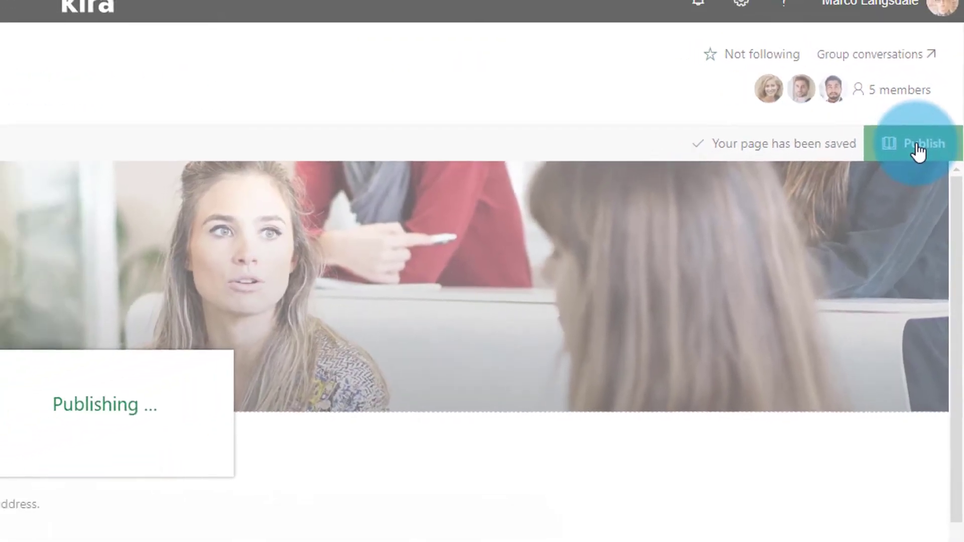
{"action": "left_click", "coordinate": [924, 143]}
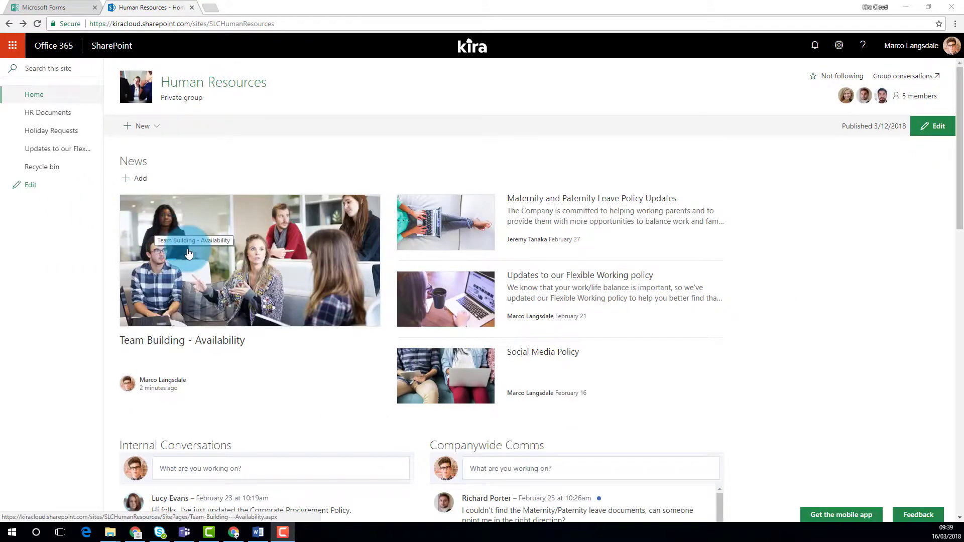
- Submit an availability response with the dates and Glasgow on the published post
{"action": "left_click", "coordinate": [189, 253]}
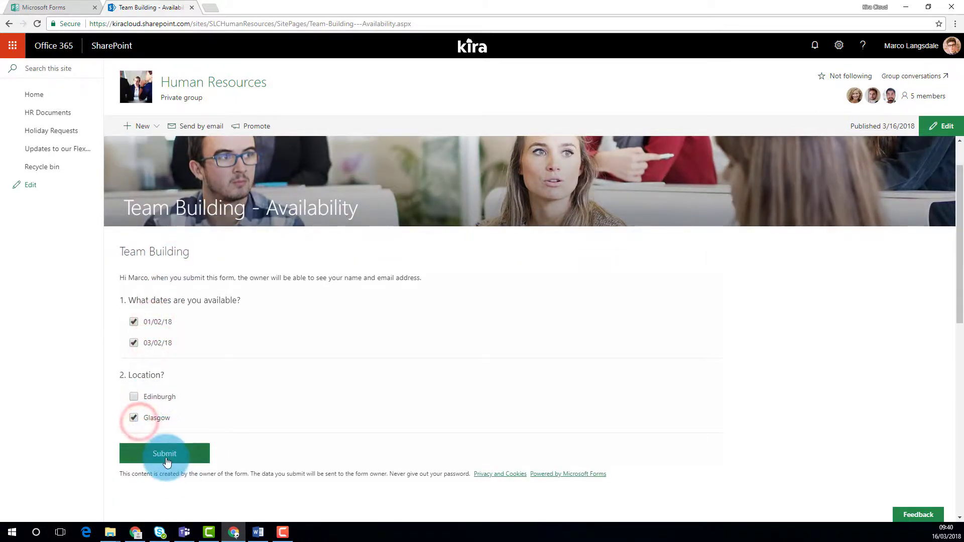
{"action": "left_click", "coordinate": [164, 452]}
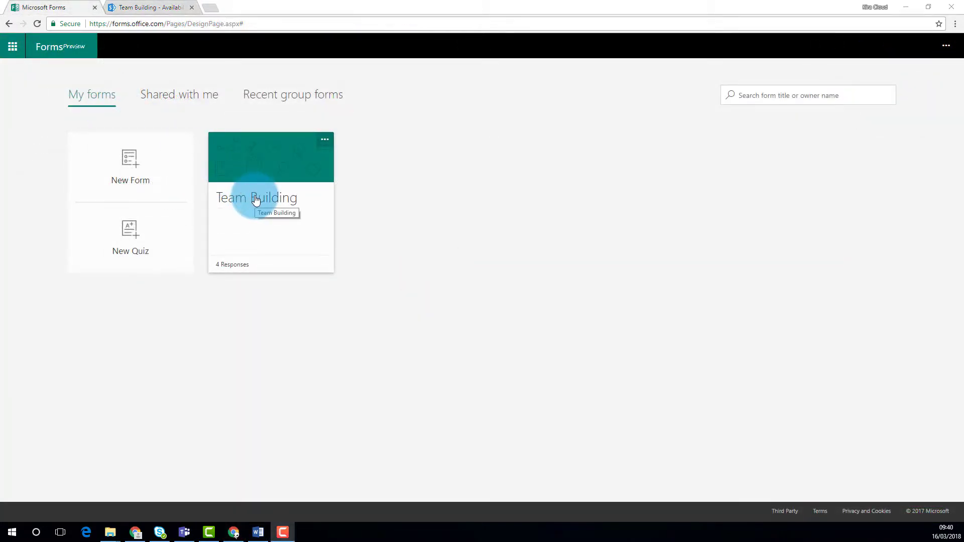
- View the Team Building form's four responses as charts and export them to Excel
{"action": "left_click", "coordinate": [256, 197]}
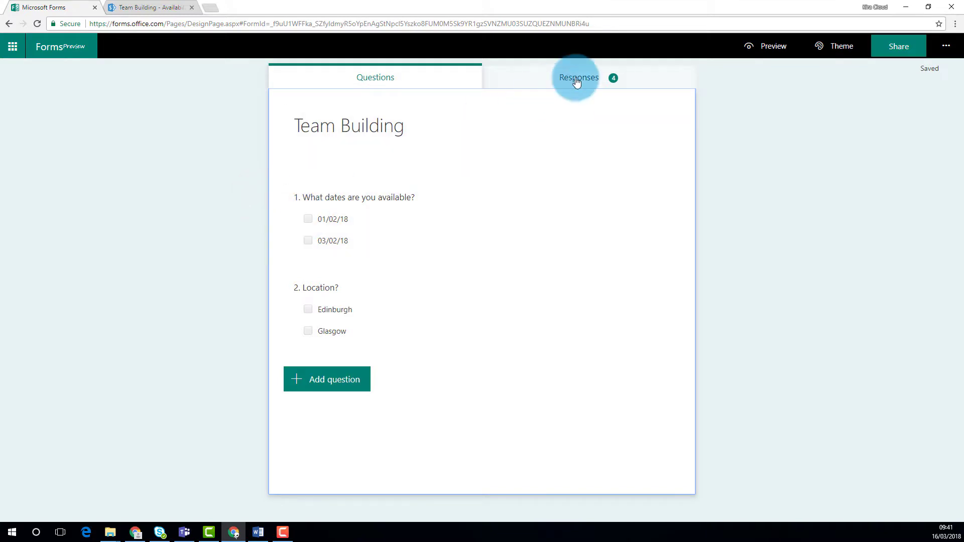
{"action": "left_click", "coordinate": [577, 78]}
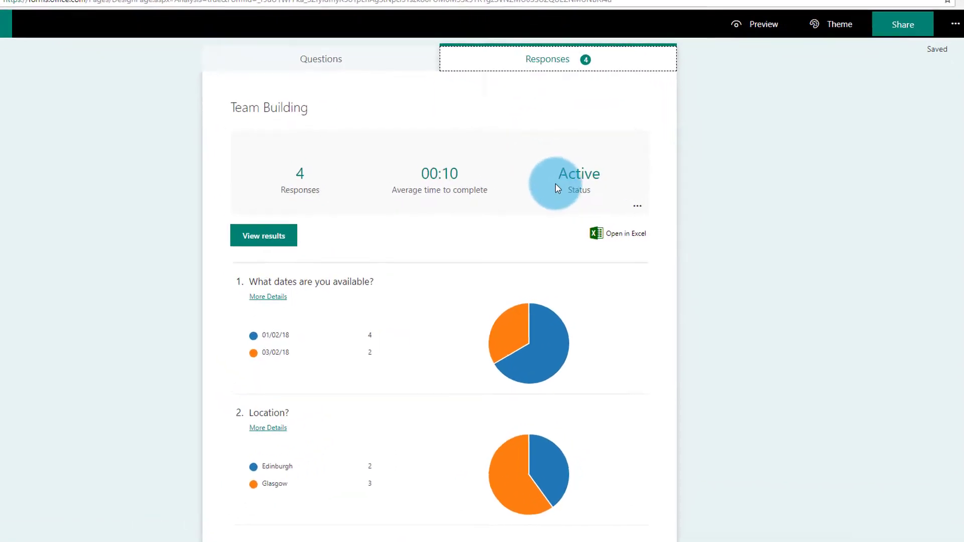
{"action": "left_click", "coordinate": [626, 233]}
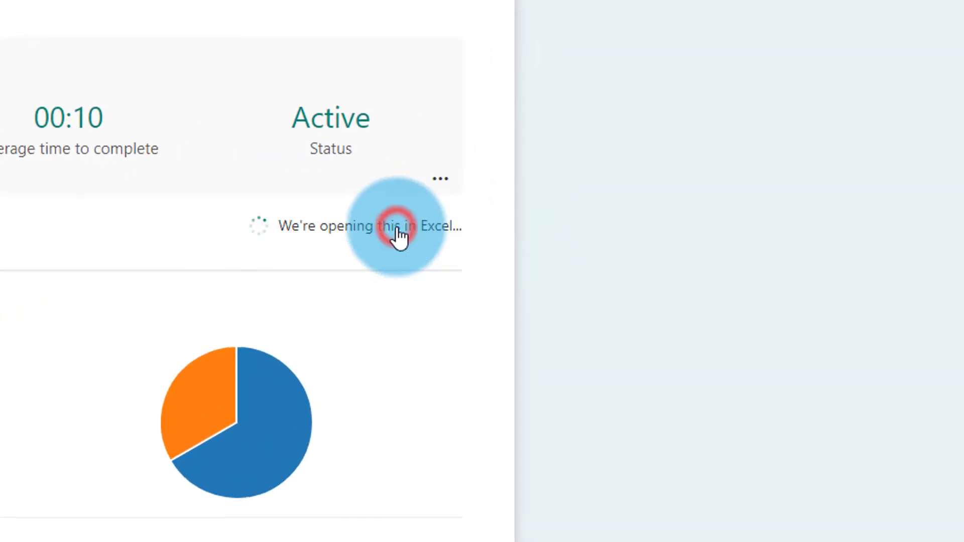
- Open the exported Team Building workbook listing four responses in Protected View
{"action": "left_click", "coordinate": [603, 235]}
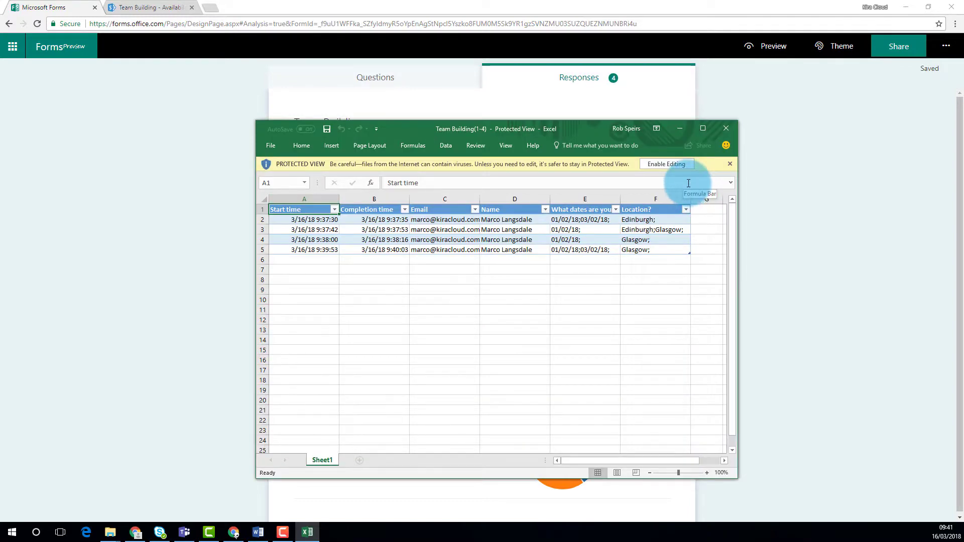
{"action": "mouse_move", "coordinate": [701, 168]}
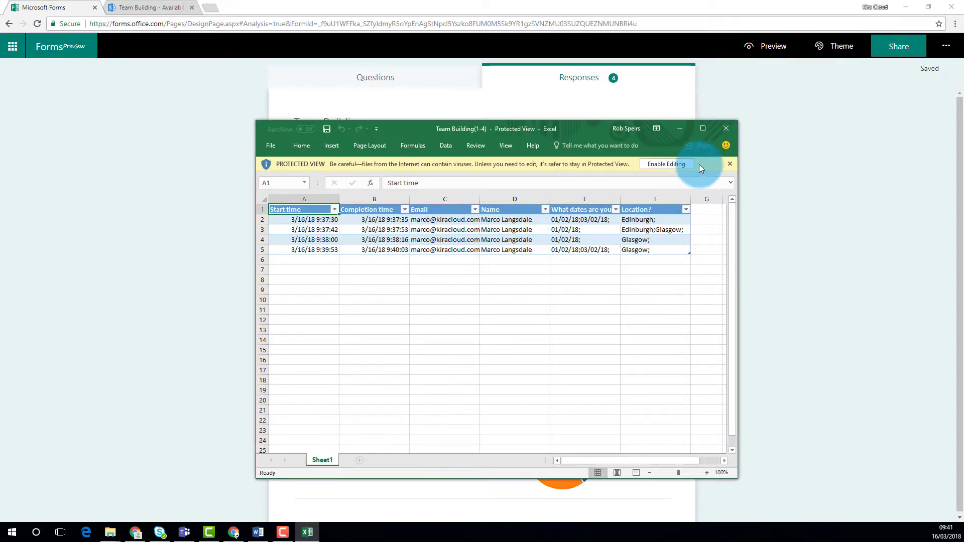